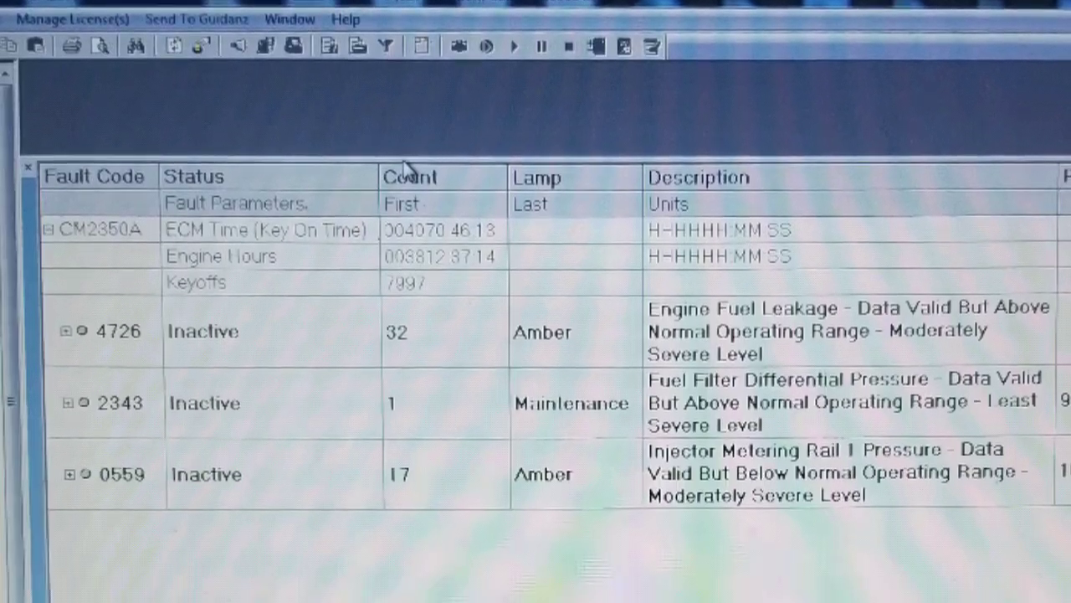
Step: Scroll the Data Monitor to show the fuel rail pressure parameters below the Fuel System Leakage Test
{"action": "scroll", "scroll_direction": "down", "scroll_amount": 3}
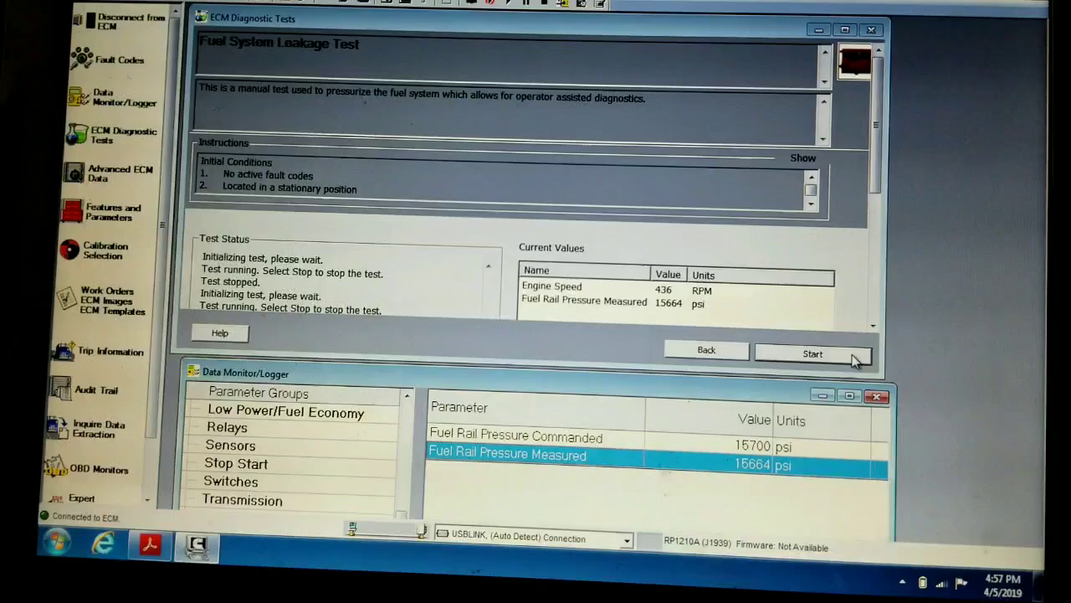
Step: Run the Fuel System Leakage Test until rail pressure peaks near 29,000 psi, then stop it
{"action": "left_click", "coordinate": [812, 352]}
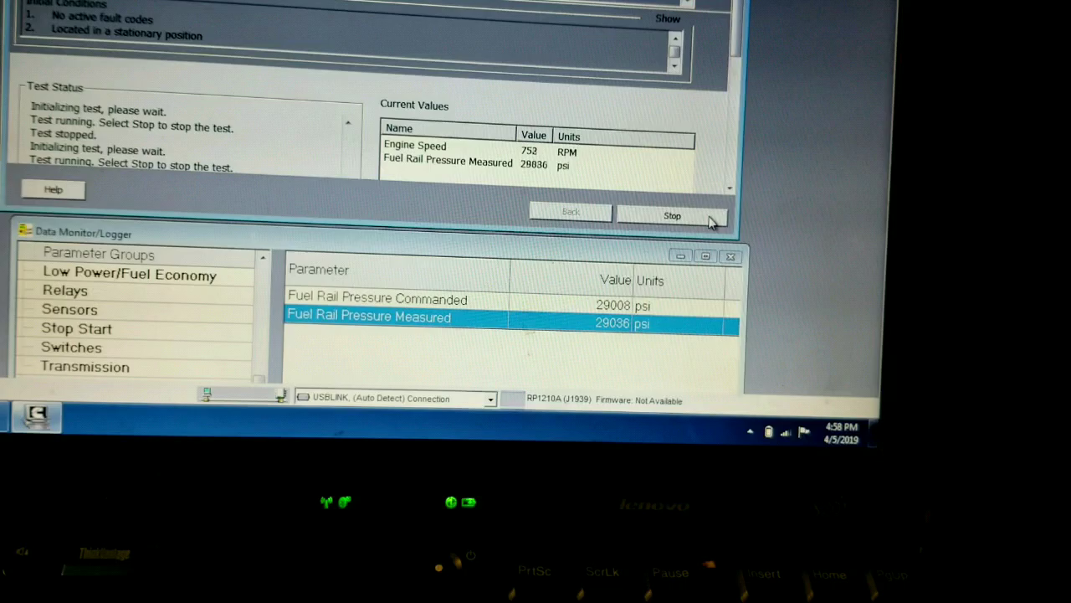
{"action": "left_click", "coordinate": [672, 216]}
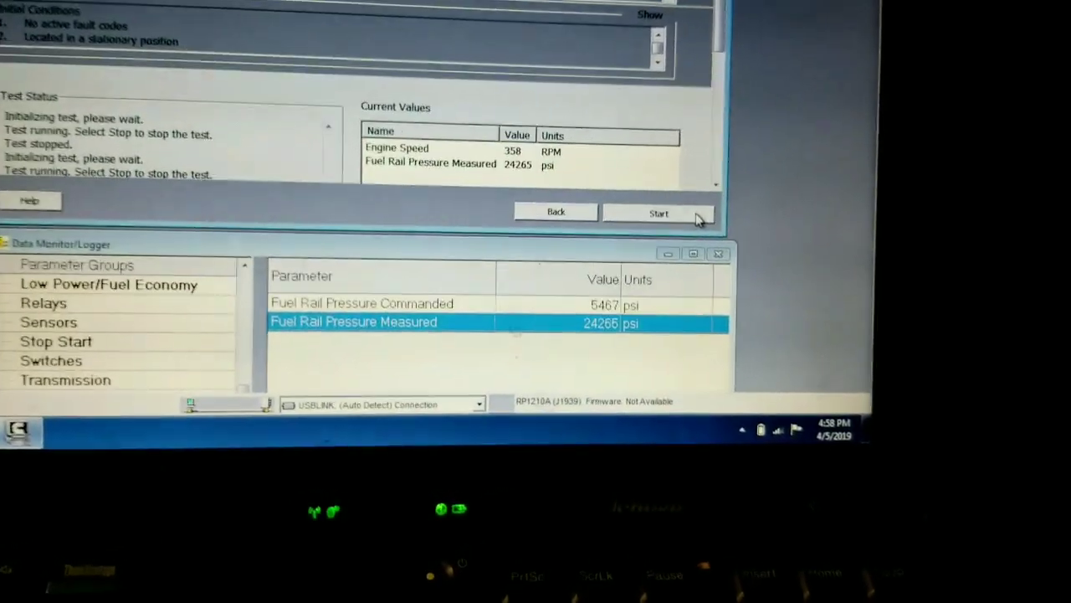